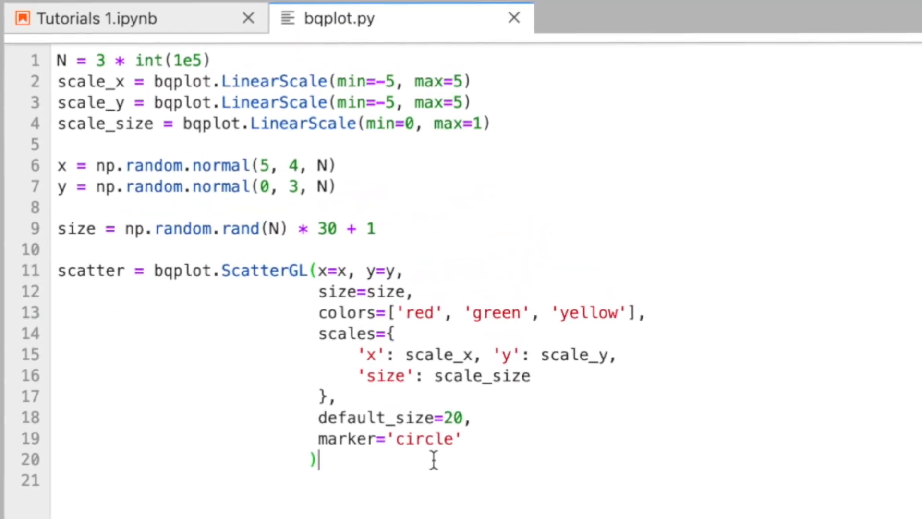
Step: Attach a new Python 3 console to the bqplot.py editor via its tab menu
right_click(350, 17)
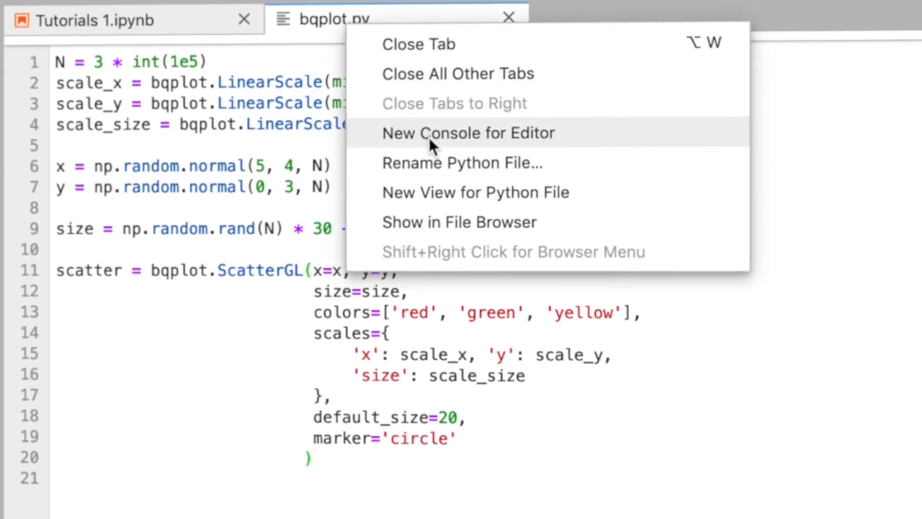
left_click(467, 133)
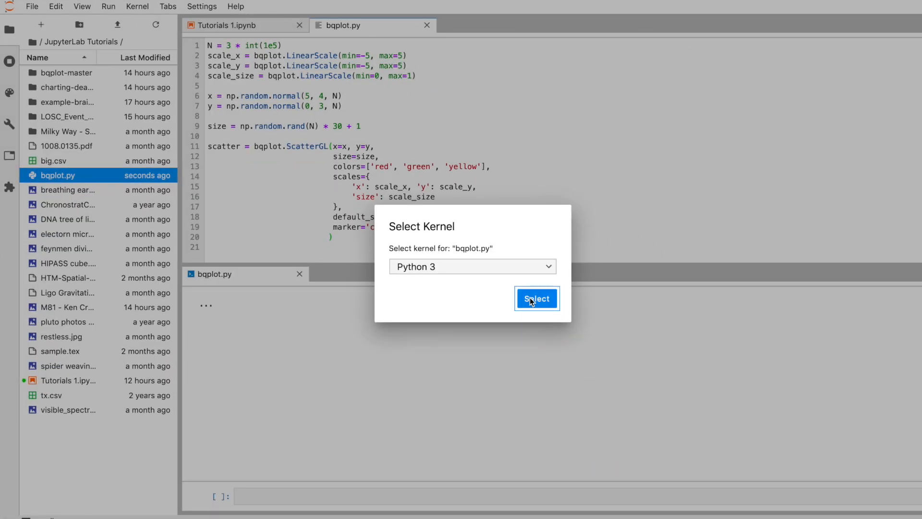
left_click(536, 298)
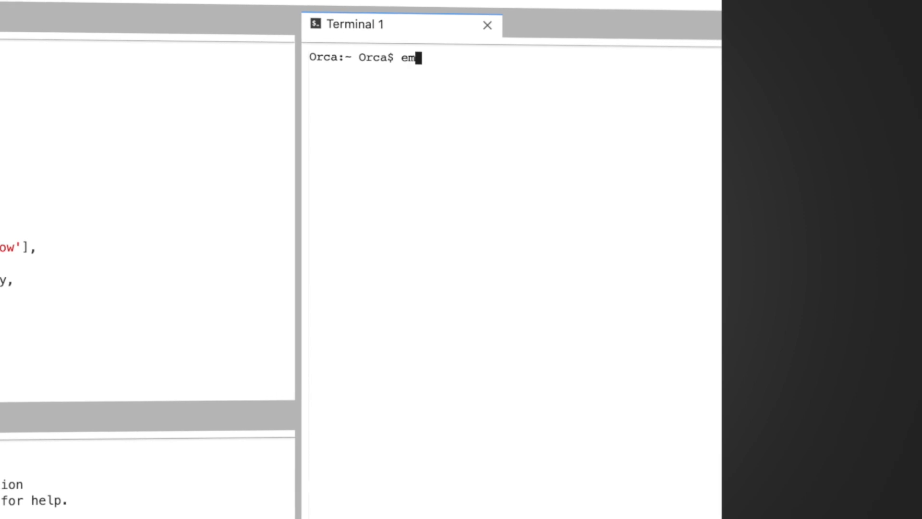
Step: Confirm the shell command in the newly opened terminal
key("Return")
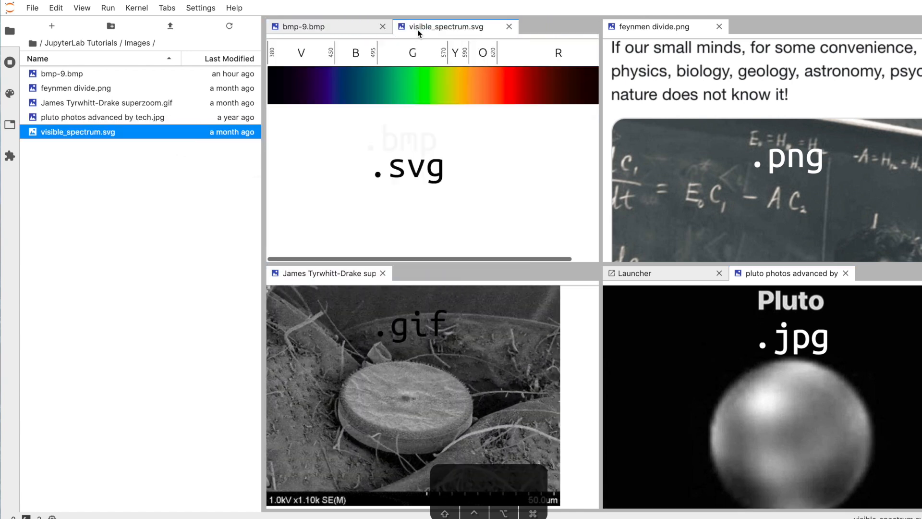
Step: View the visible spectrum SVG image from the Images folder
left_click(103, 117)
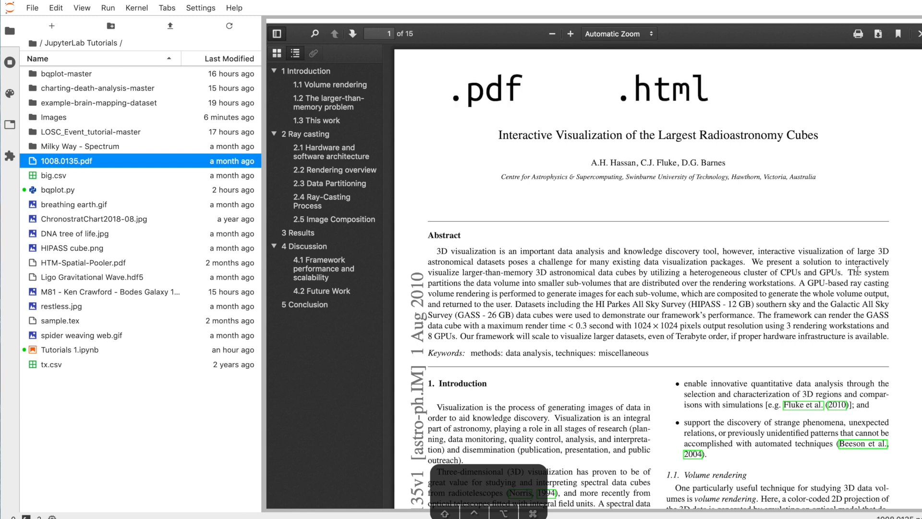
Step: Open 1008.0135.pdf in the built-in PDF viewer with its outline
left_click(77, 175)
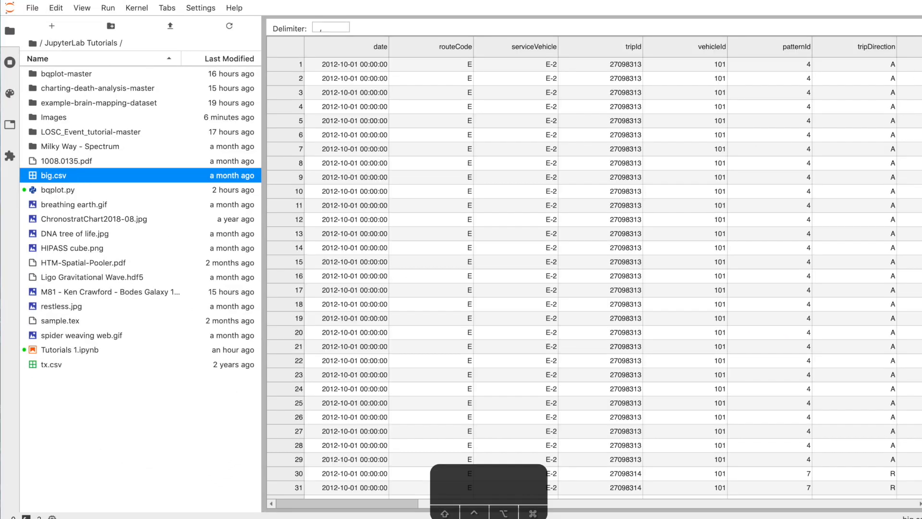
Step: Scroll down through the big.csv table toward rows beyond one million
scroll("down", 3)
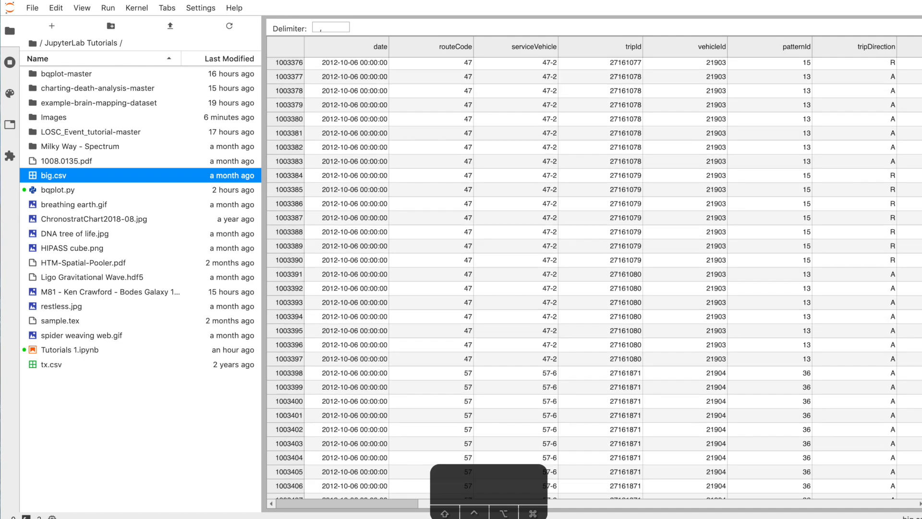
scroll("down", 3)
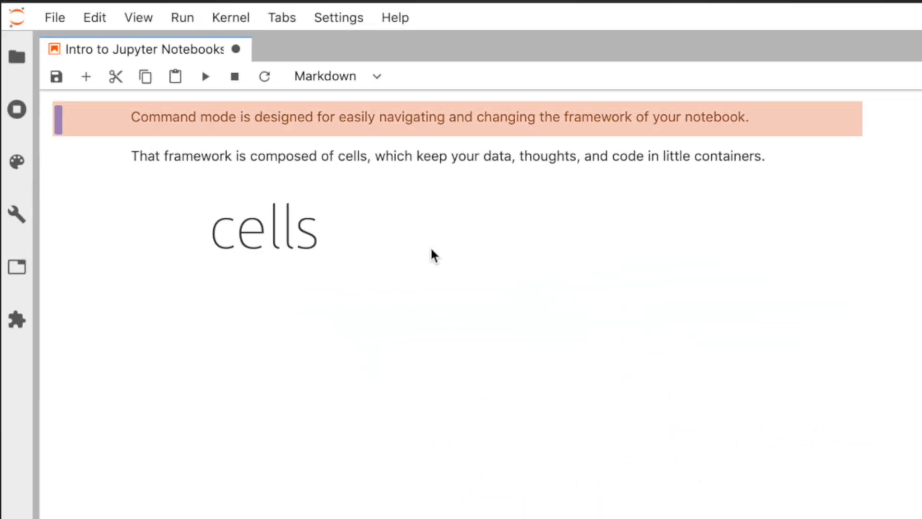
Step: Insert cells above and below the text cell, copy-paste one, then undo to leave one empty cell
left_click(412, 156)
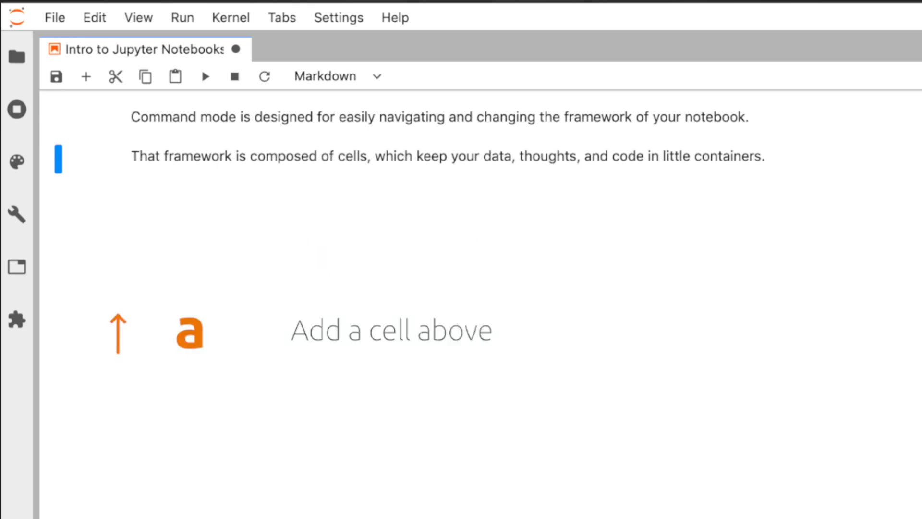
key("a")
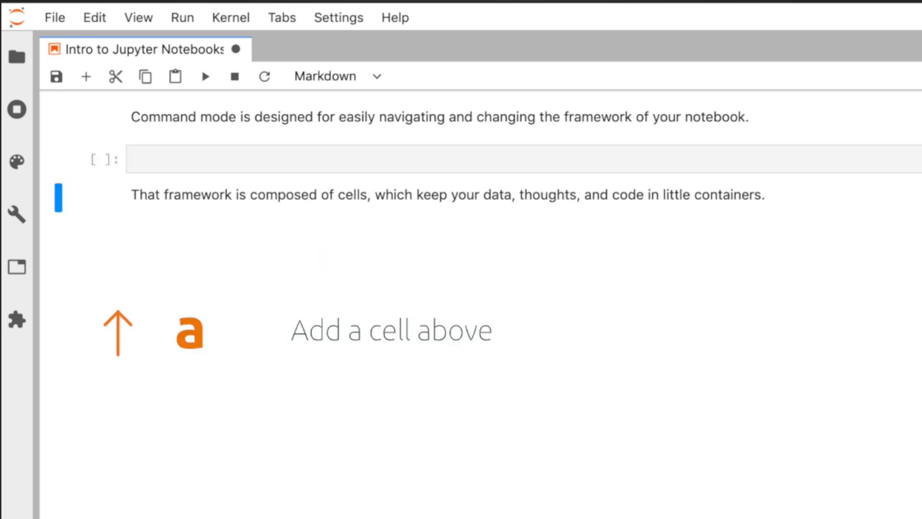
key("b")
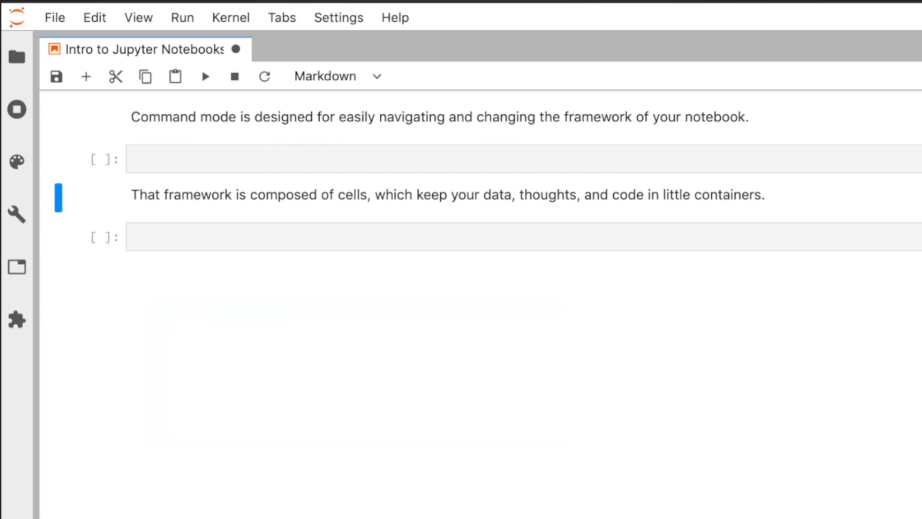
key("c")
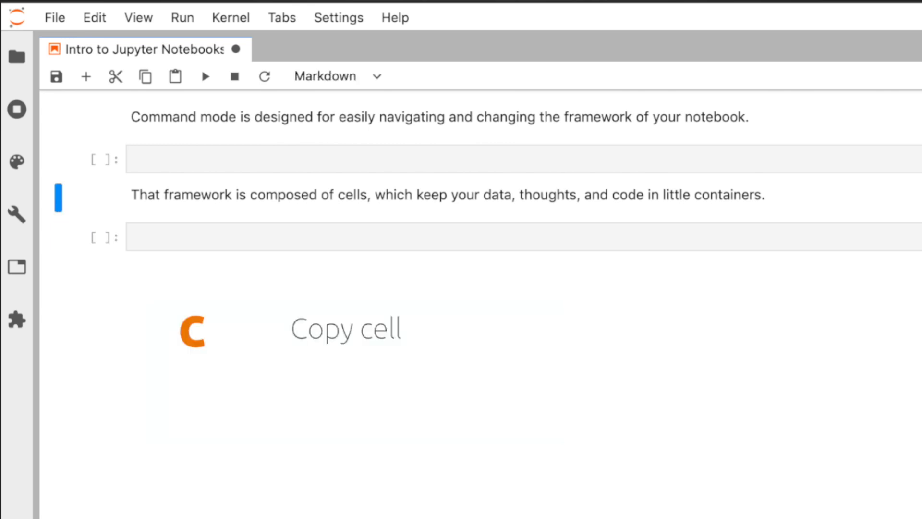
key("v")
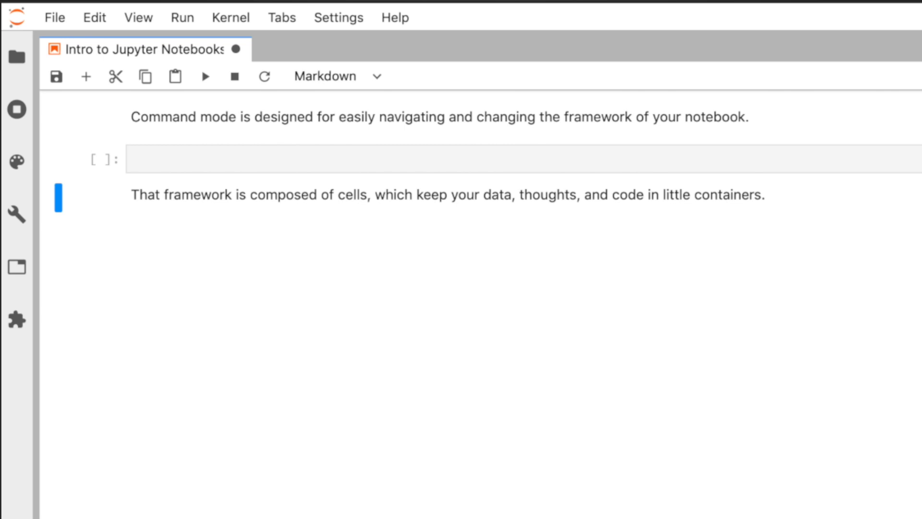
key("z")
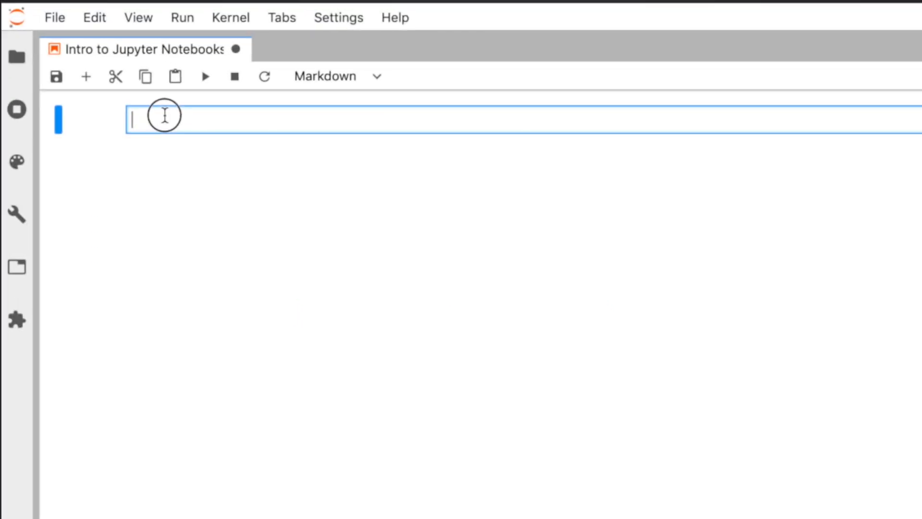
Step: Write 'This cell is in Markdown.' with '# Heading', render it, then add '## Heading 2'
type("This c")
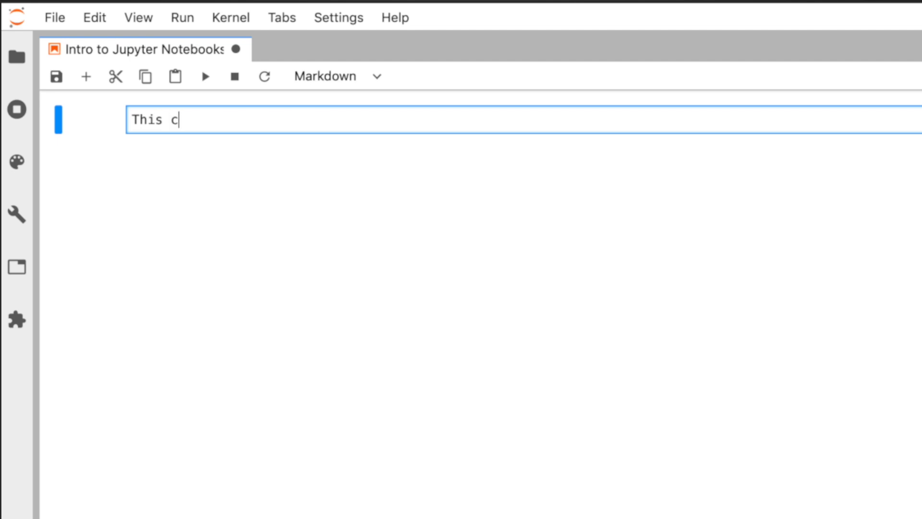
type("ell is in M")
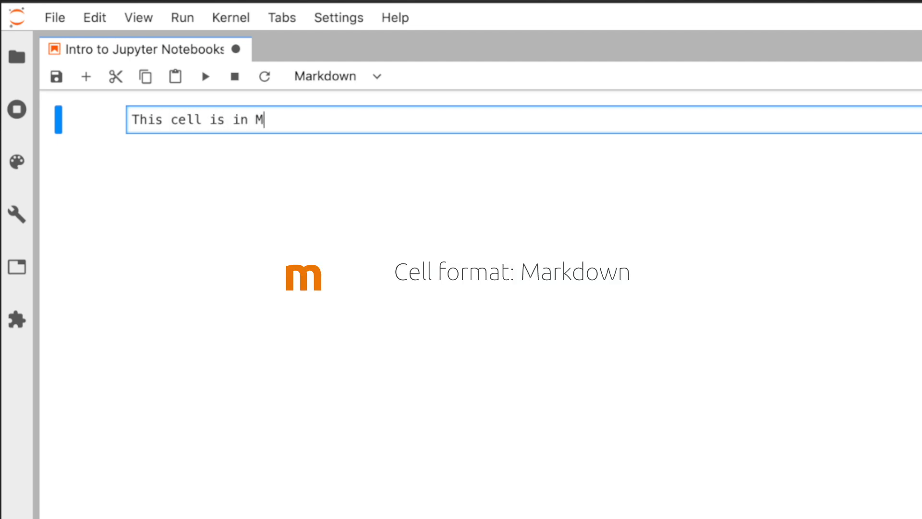
type("arkdown.")
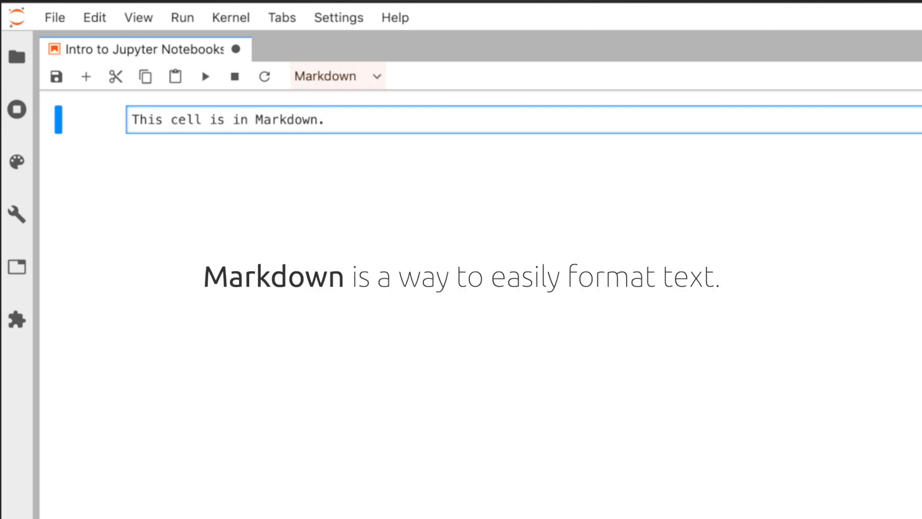
type("#")
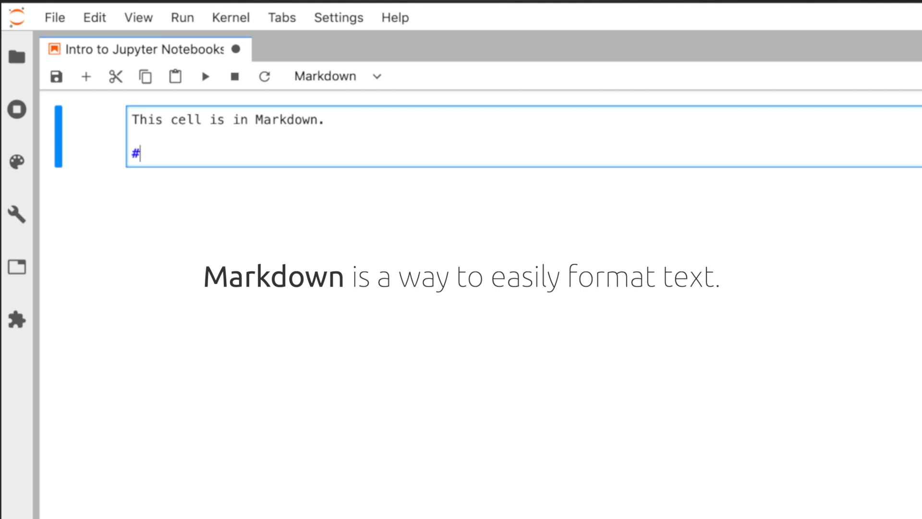
type("Heading")
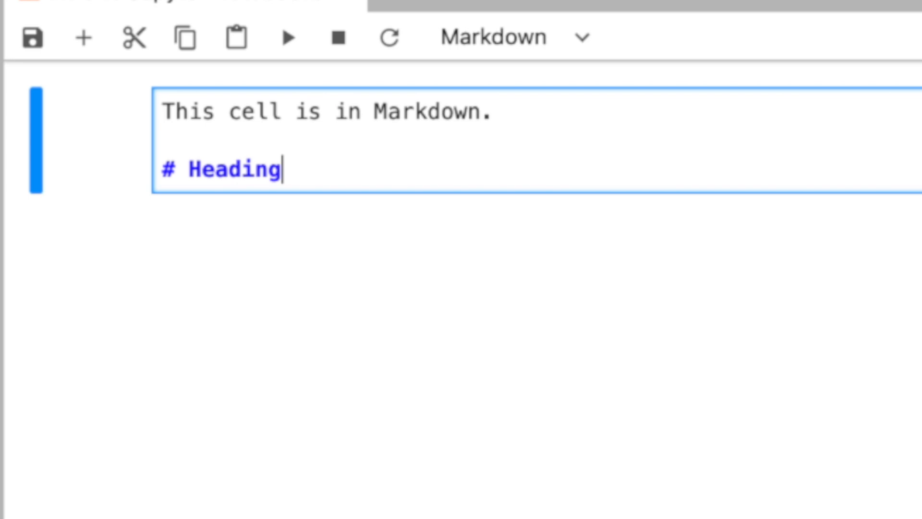
key("shift+enter")
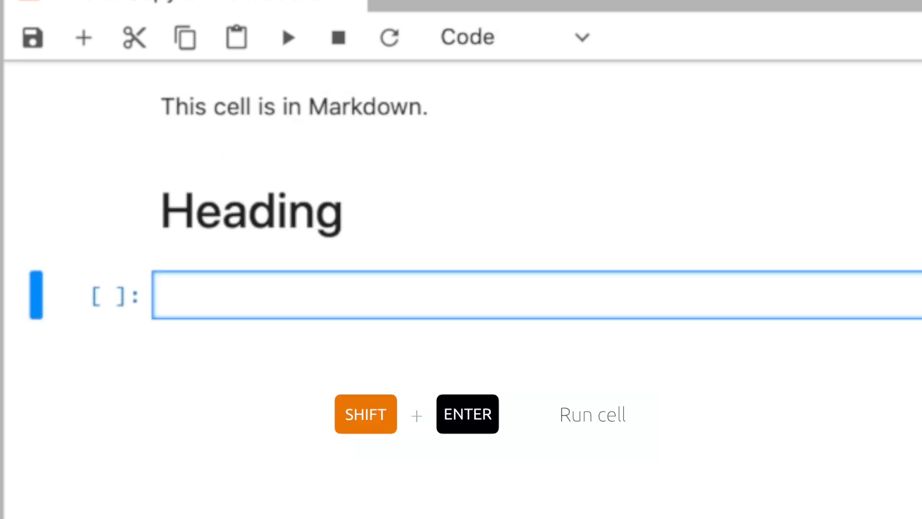
double_click(294, 210)
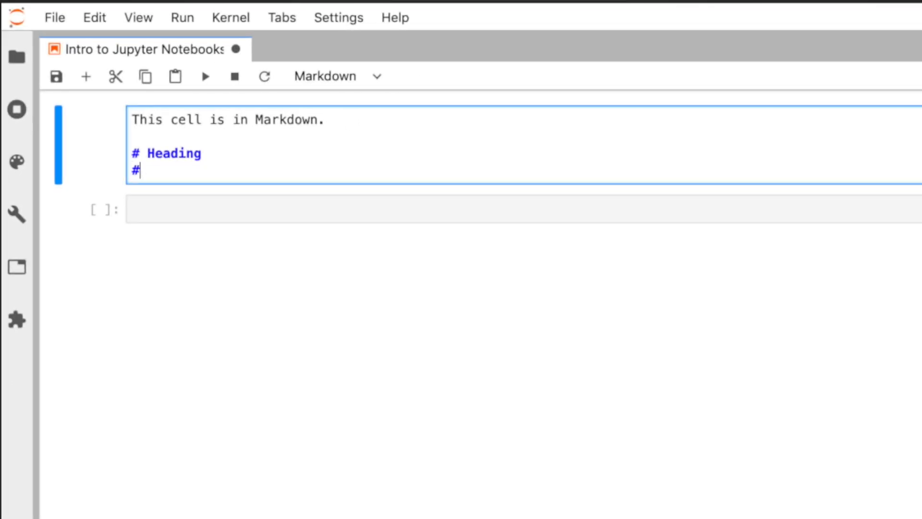
type("# Heading 2")
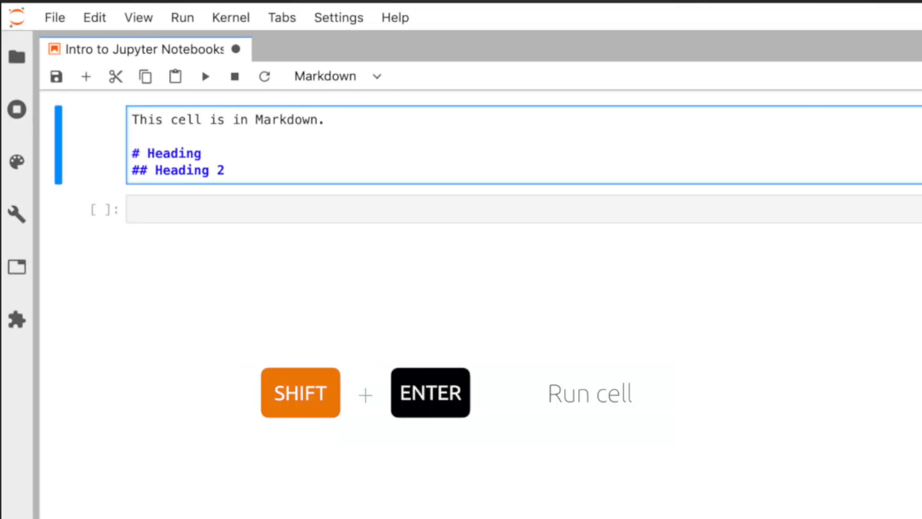
Step: Open a second notebook view and add bold text, an unordered and an ordered list
right_click(141, 49)
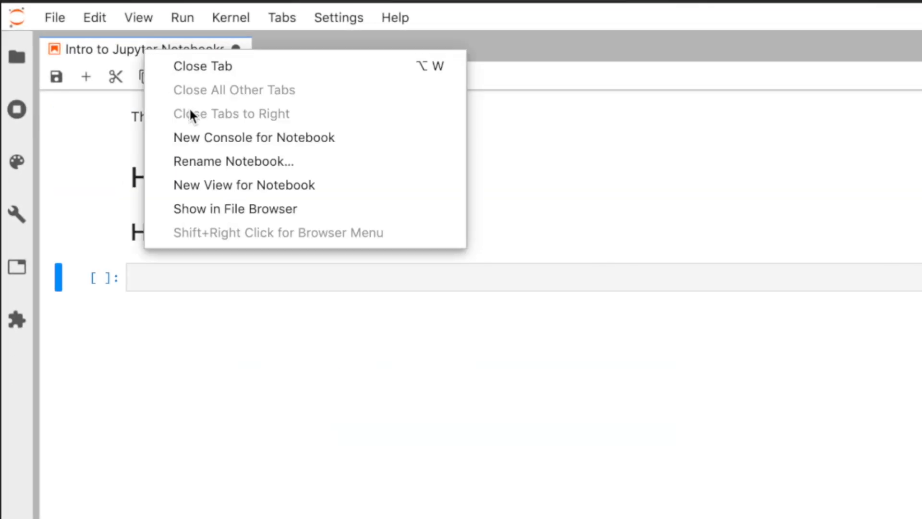
left_click(243, 185)
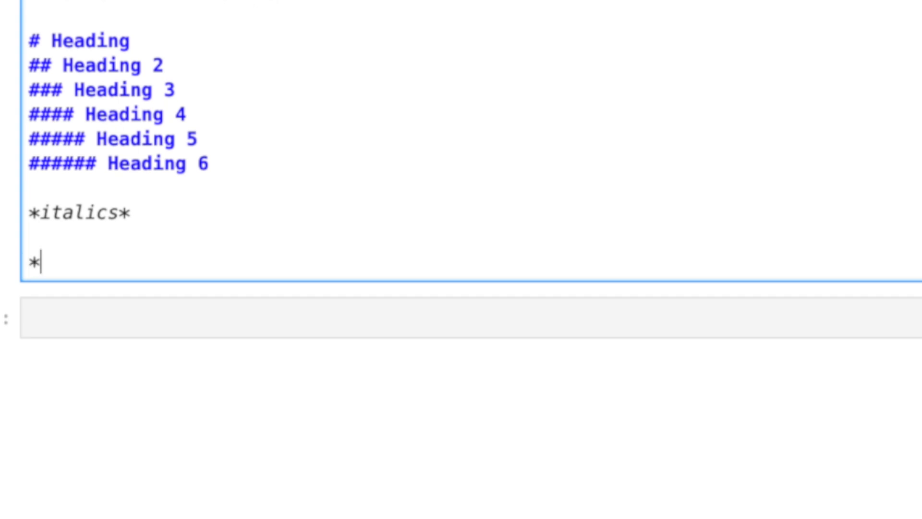
type("*bold**")
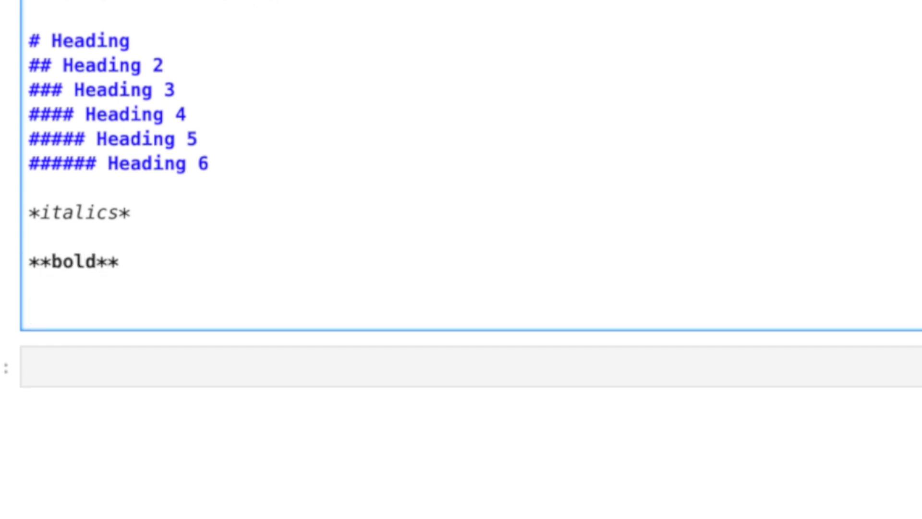
type("- unordered list")
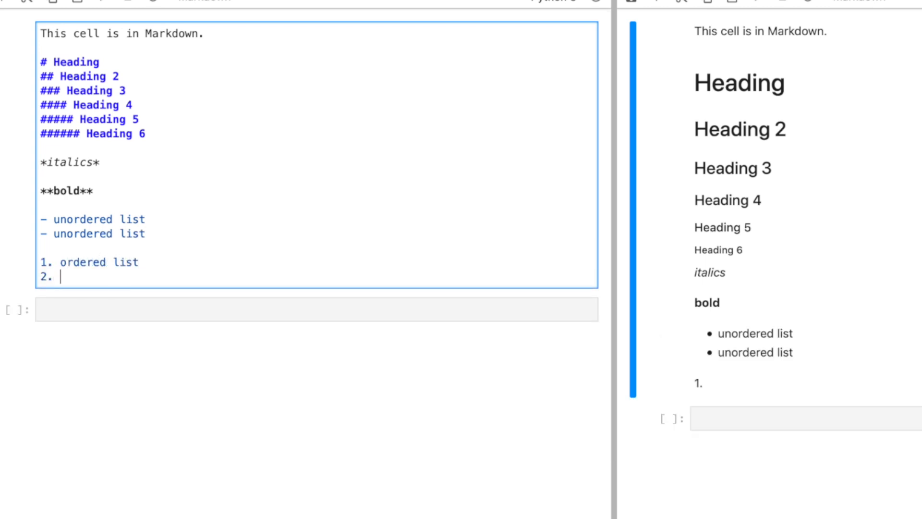
type("ordered list")
type("> blockquote")
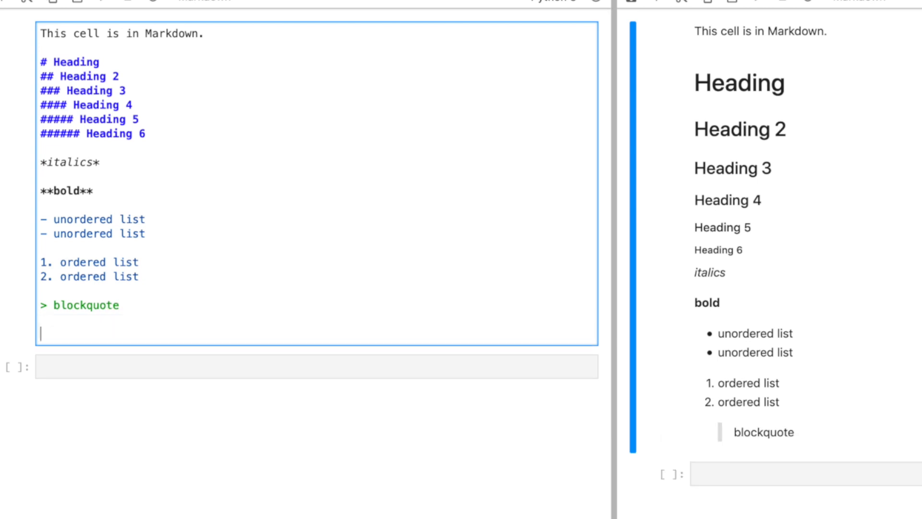
Step: Add a --- rule, an `inline code` sentence, a fenced code block and 'The rest of your text here.'
type("---")
type("Type some `")
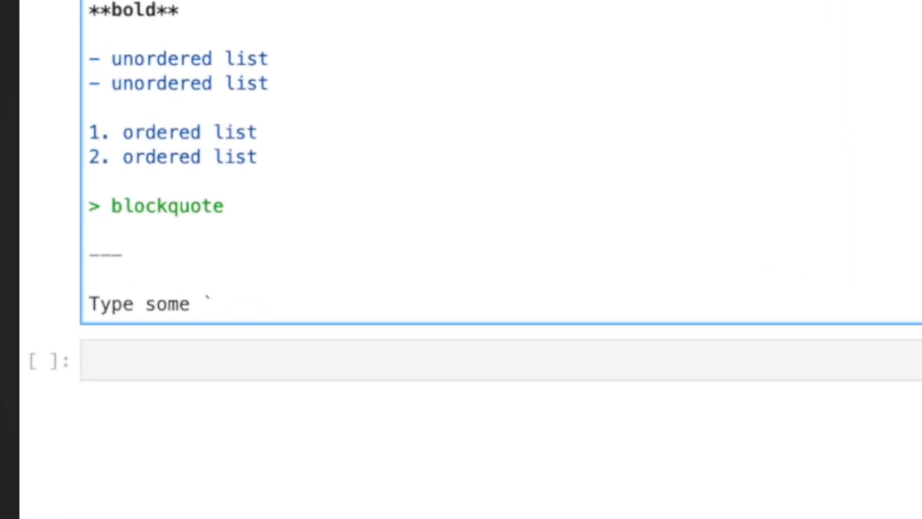
type("inline code`")
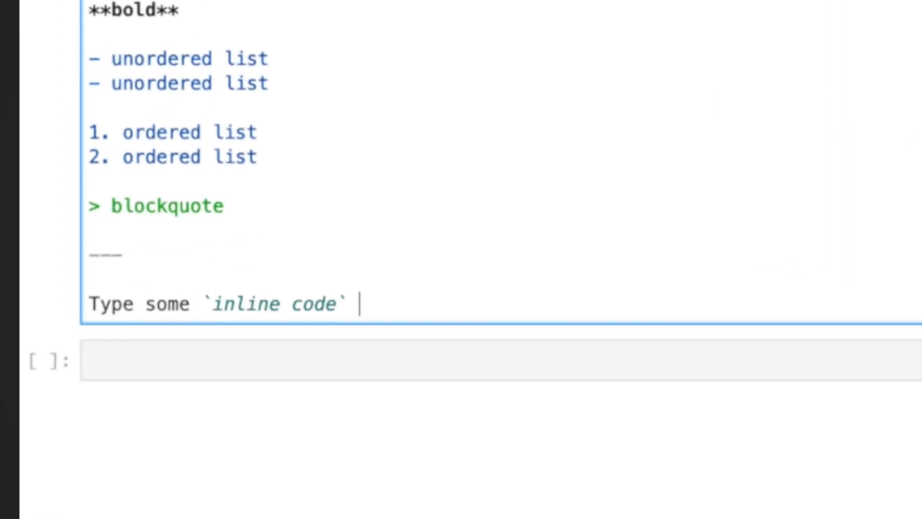
type("and the rest of your text.")
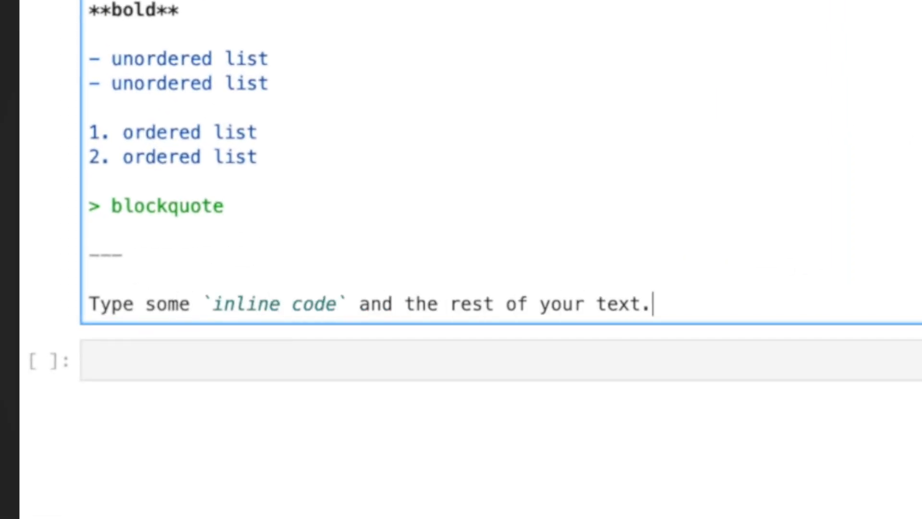
type("Or type in a block of code")
type("using")
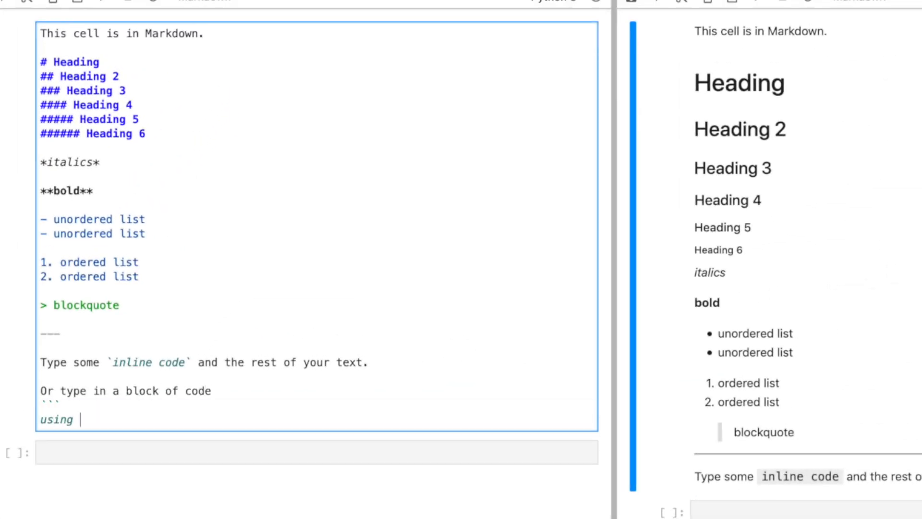
type("3 backticks")
type("then ending with 3 more backticks")
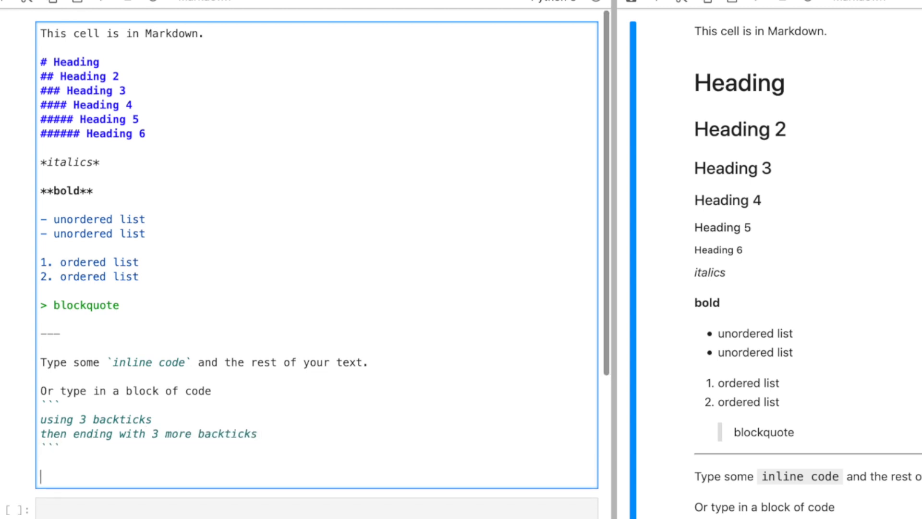
type("The rest of your text here.")
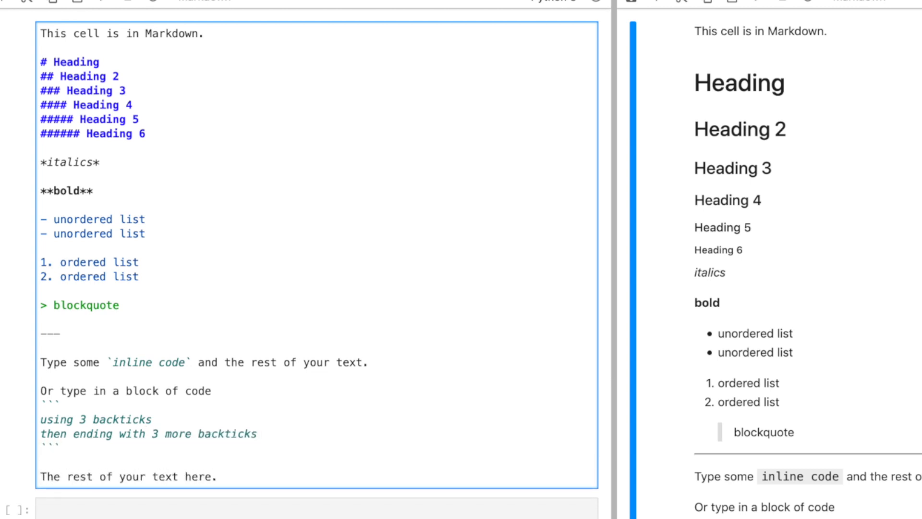
left_click(218, 475)
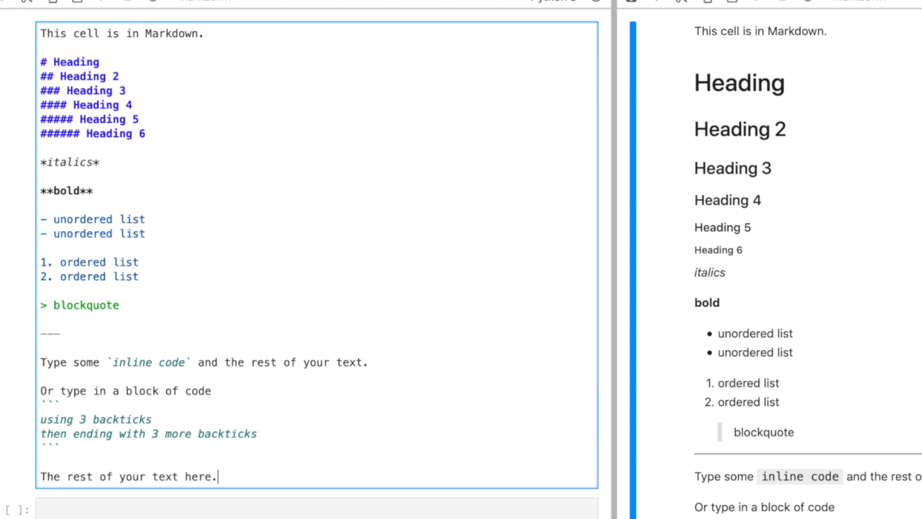
type("Create equa")
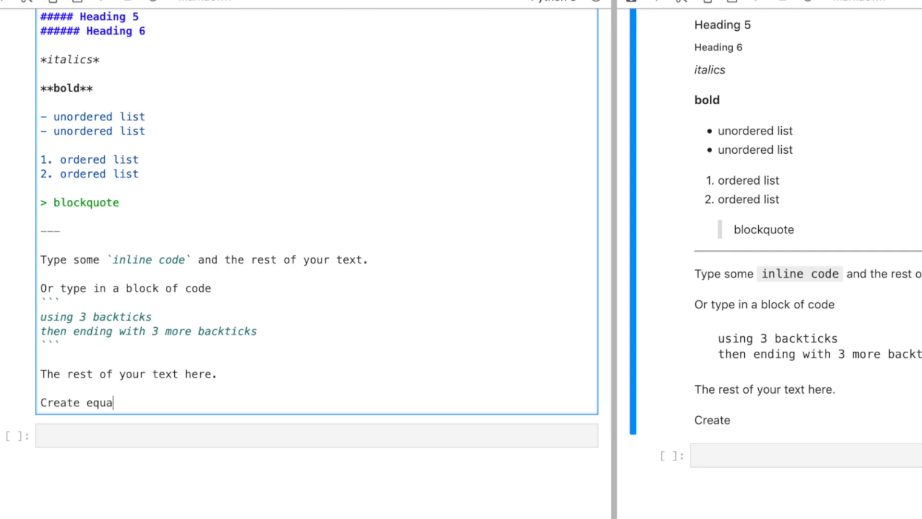
type("tions $ x^2")
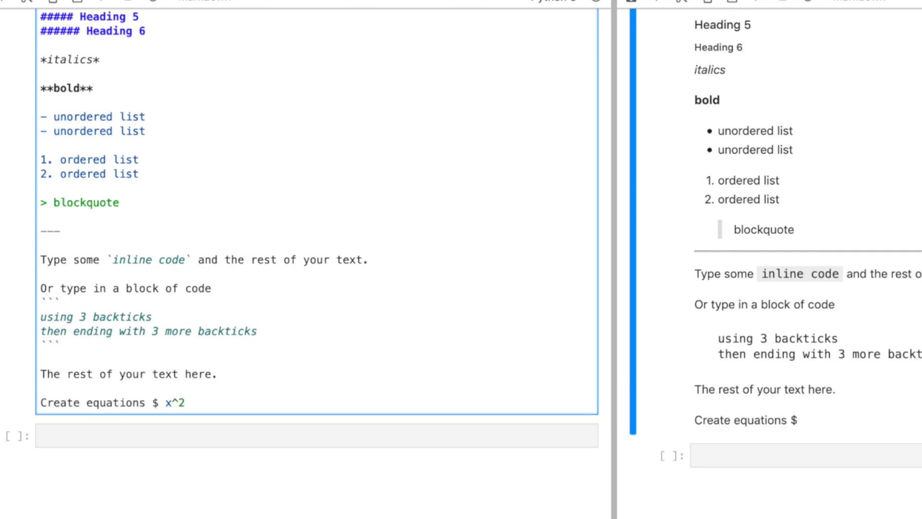
type("$ using latex")
type("www.jupyt")
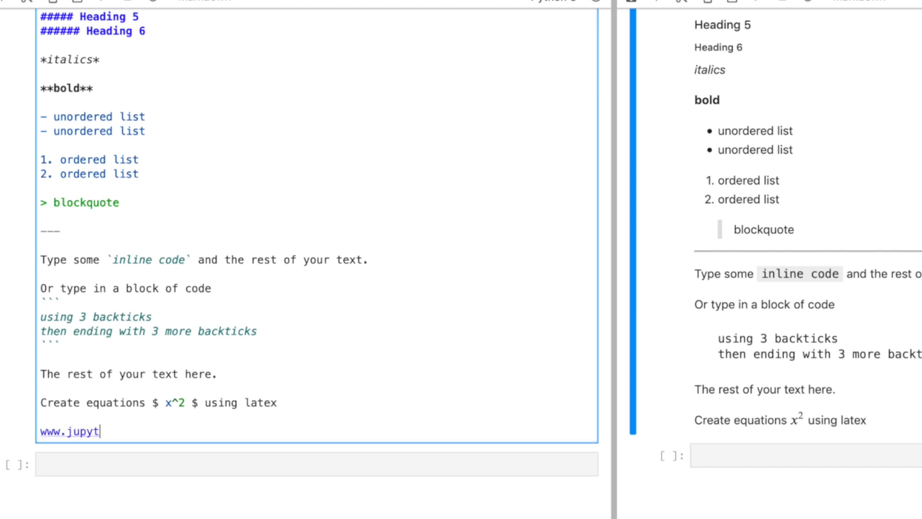
type("er.org")
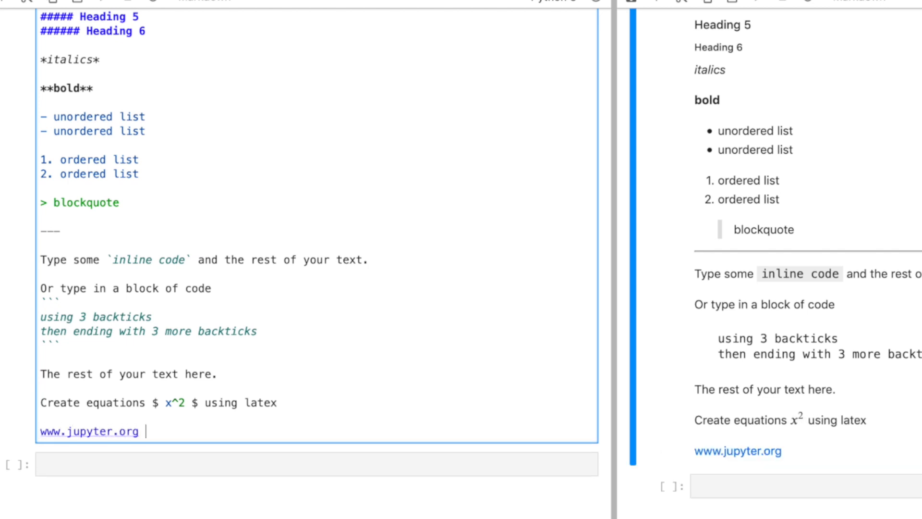
type("Create")
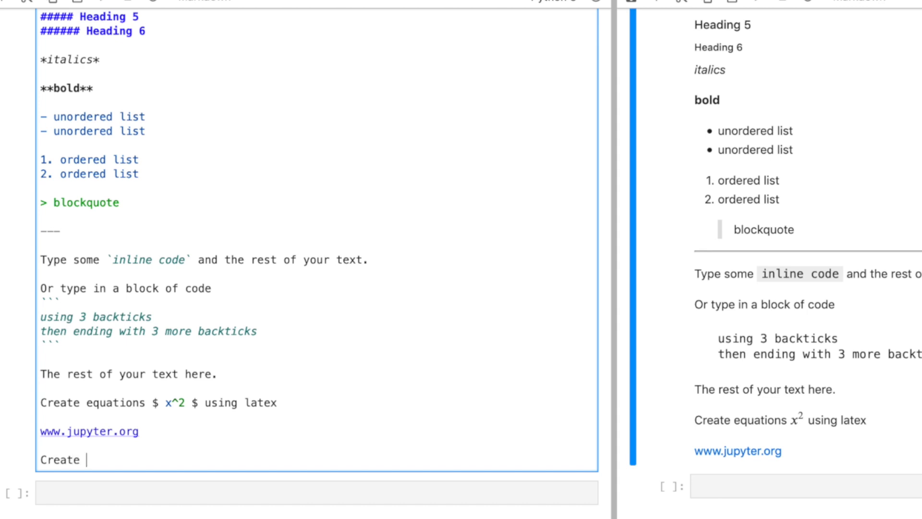
type("customized [links")
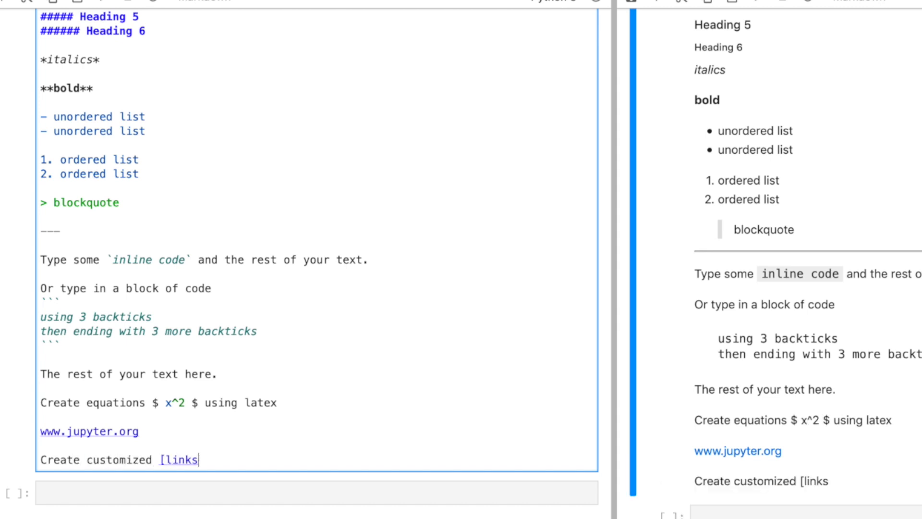
type("(www.")
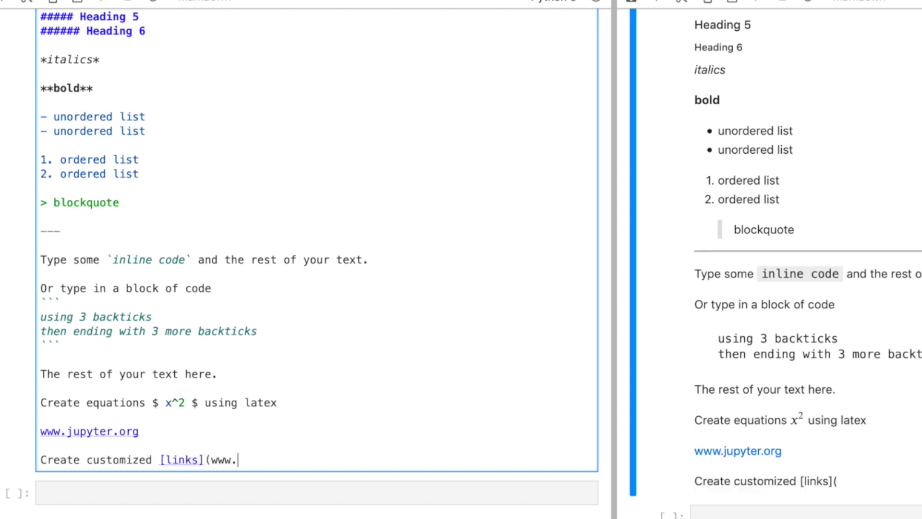
type("jupyter.org)")
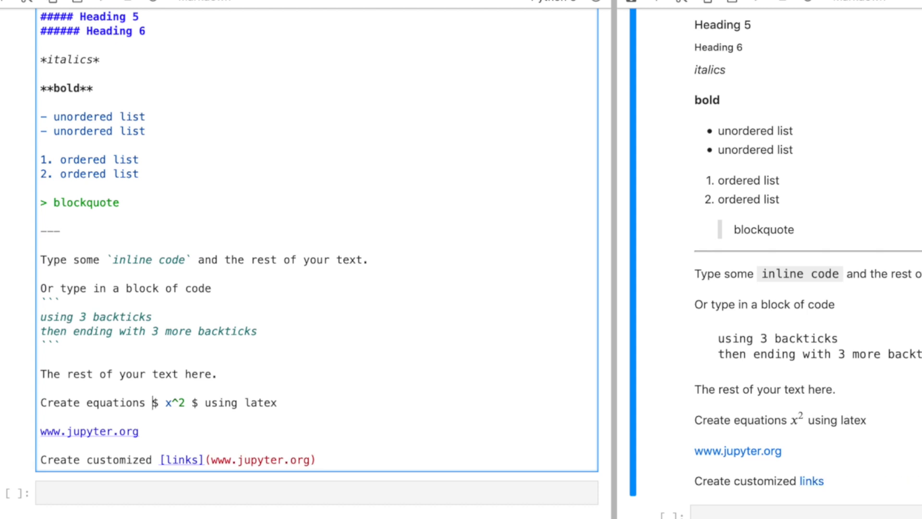
left_click(371, 455)
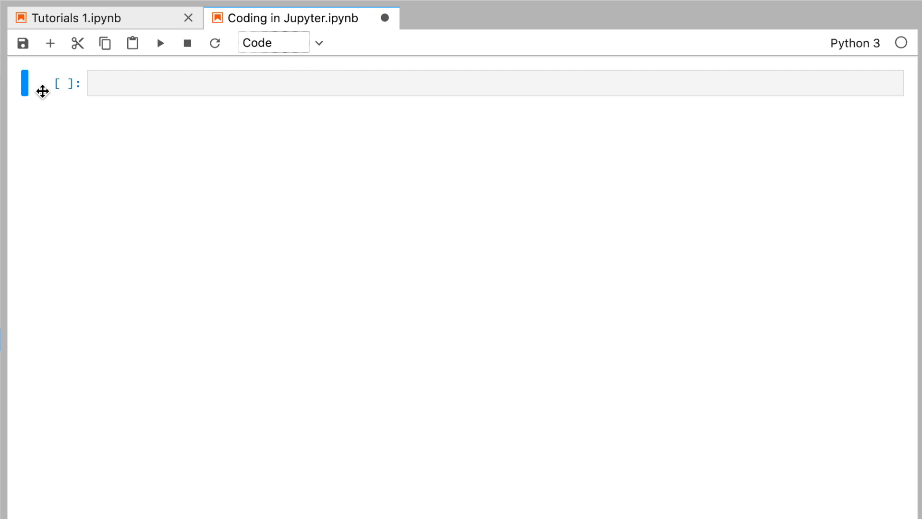
Step: Enter x = 1 and print(x) in the first code cell so it outputs 1
key("y")
type("x = 1")
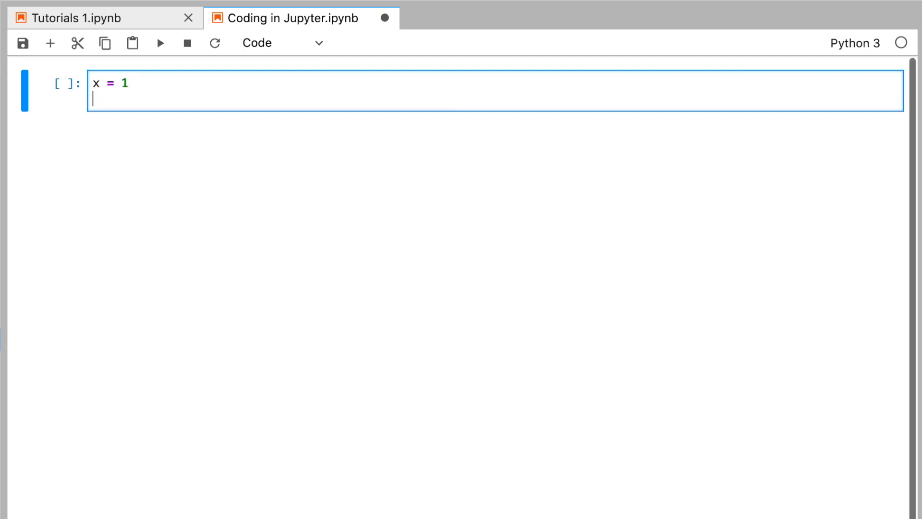
type("print(x)")
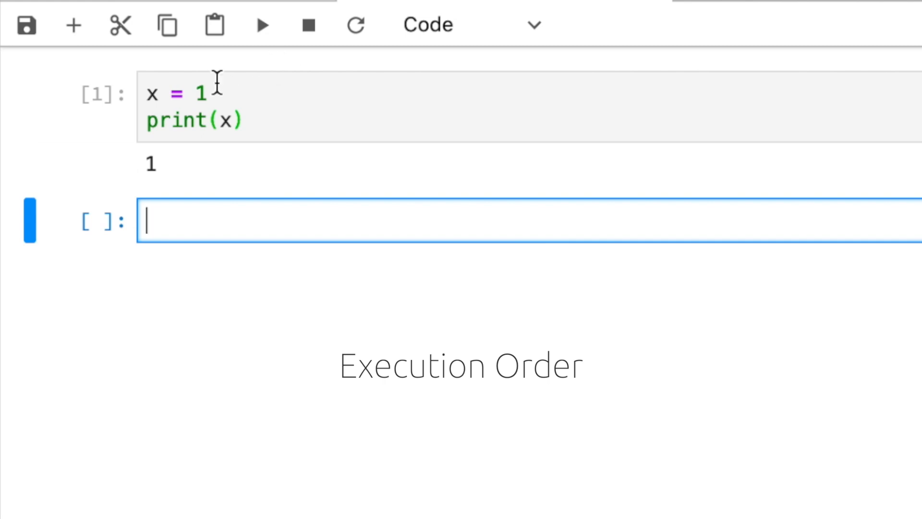
Step: Change the first cell to x = 2 and rerun it, then start a new cell with y = 5
left_click(200, 94)
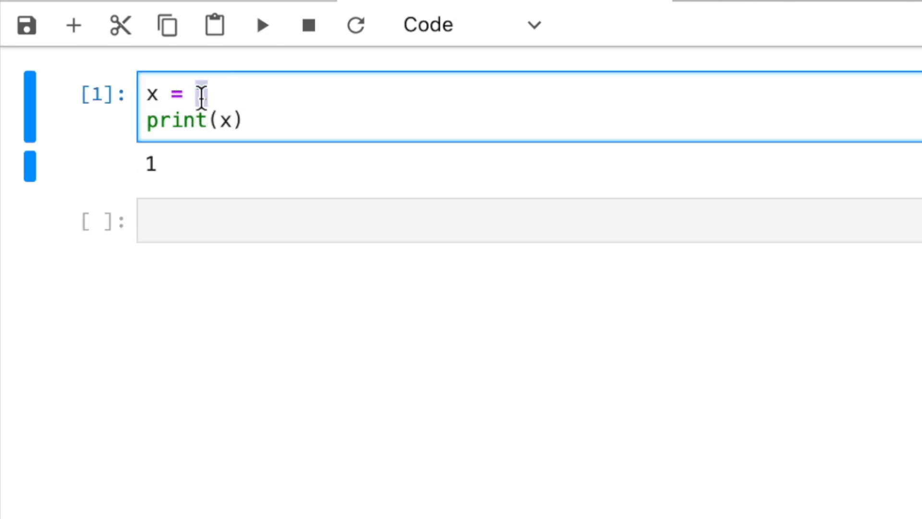
left_click(262, 25)
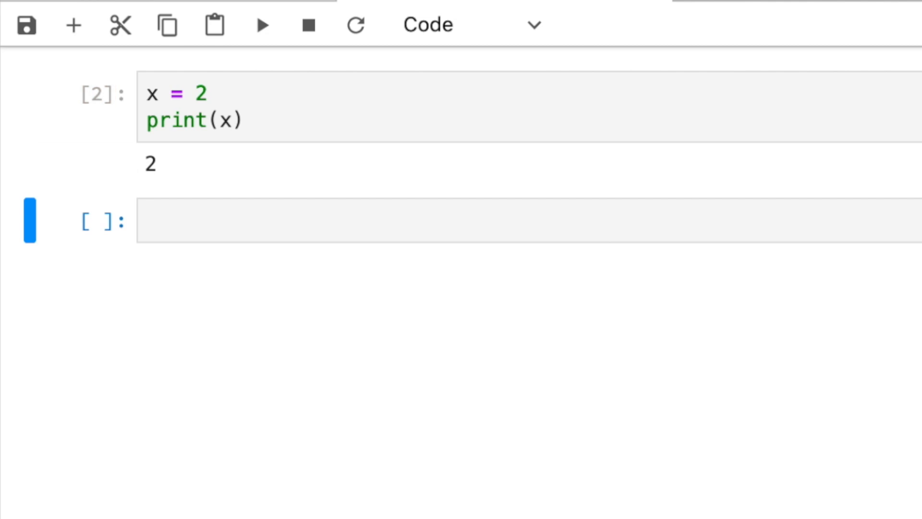
type("y = 5")
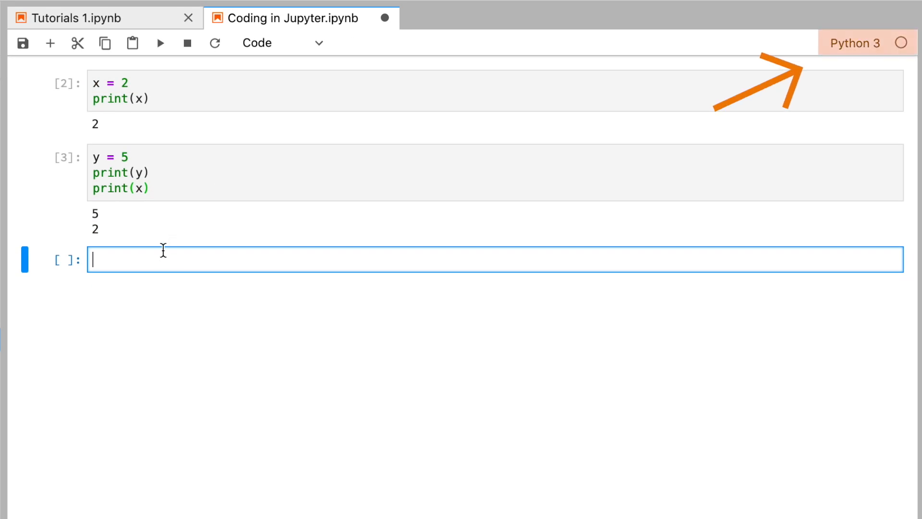
Step: Run a new cell setting x = 10, then rerun the y cell so it prints 5 and 10
type("x =")
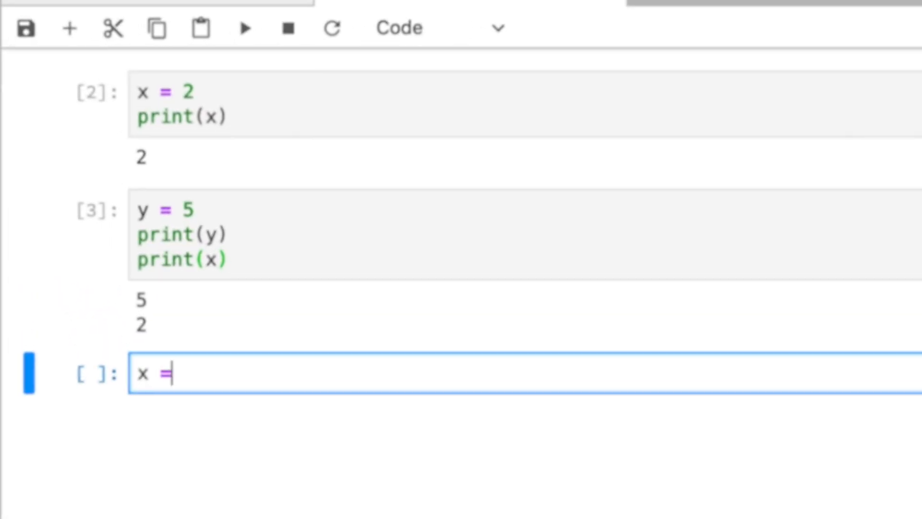
key("shift+enter")
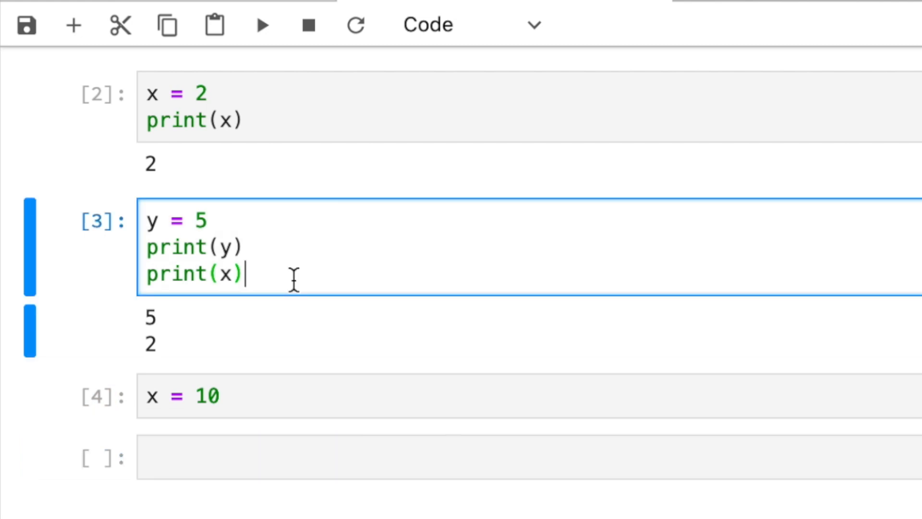
left_click(262, 25)
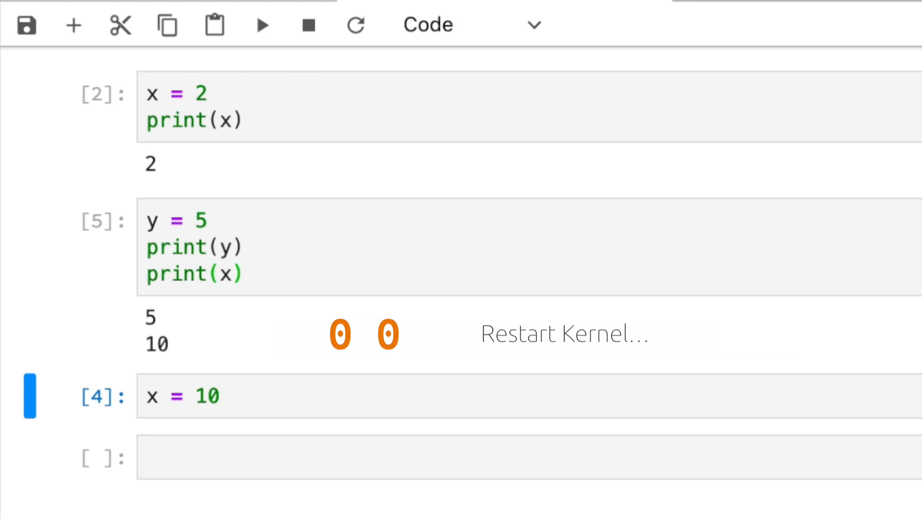
left_click(356, 25)
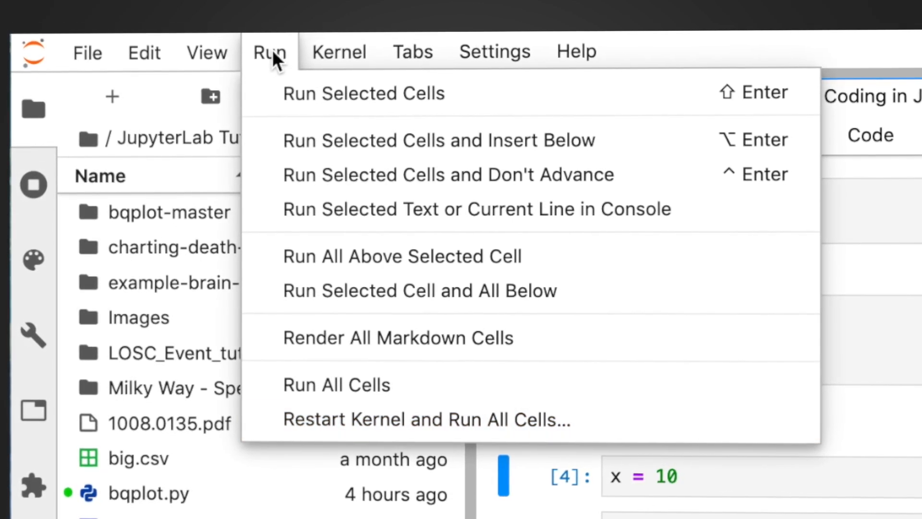
mouse_move(415, 290)
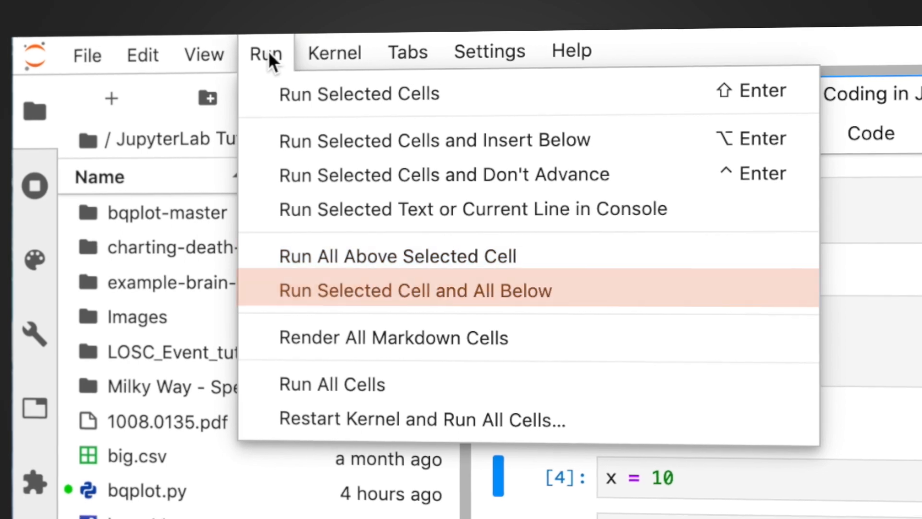